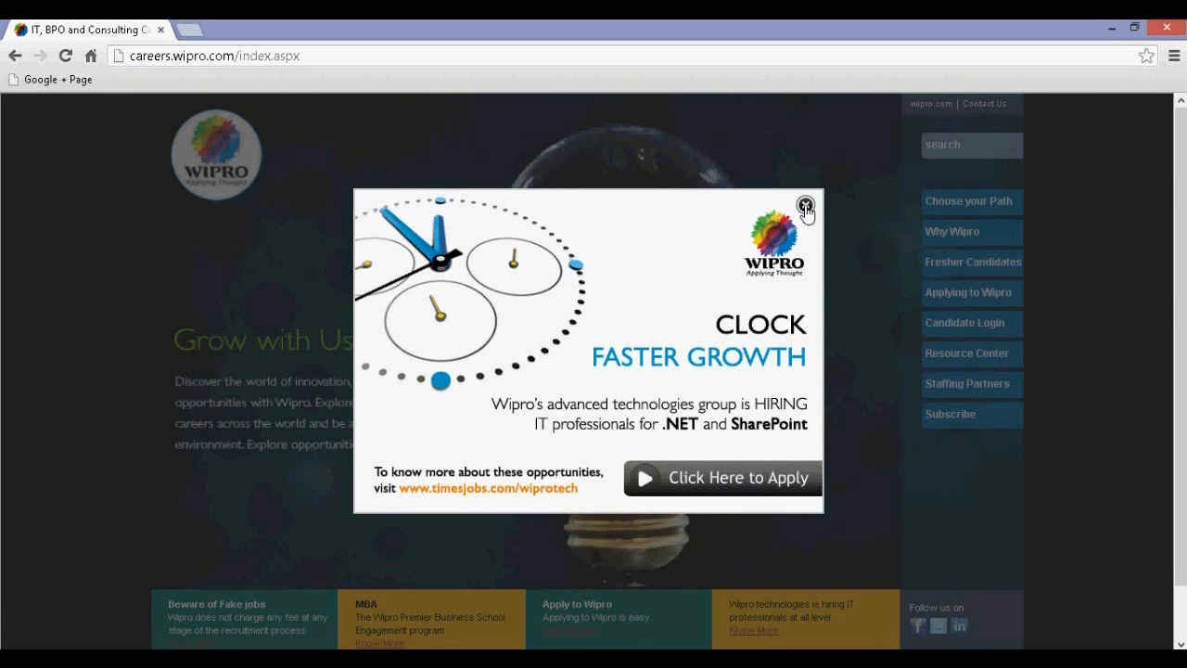
Dismiss the hiring advertisement pop-up covering the careers home page
{"action": "left_click", "coordinate": [805, 204]}
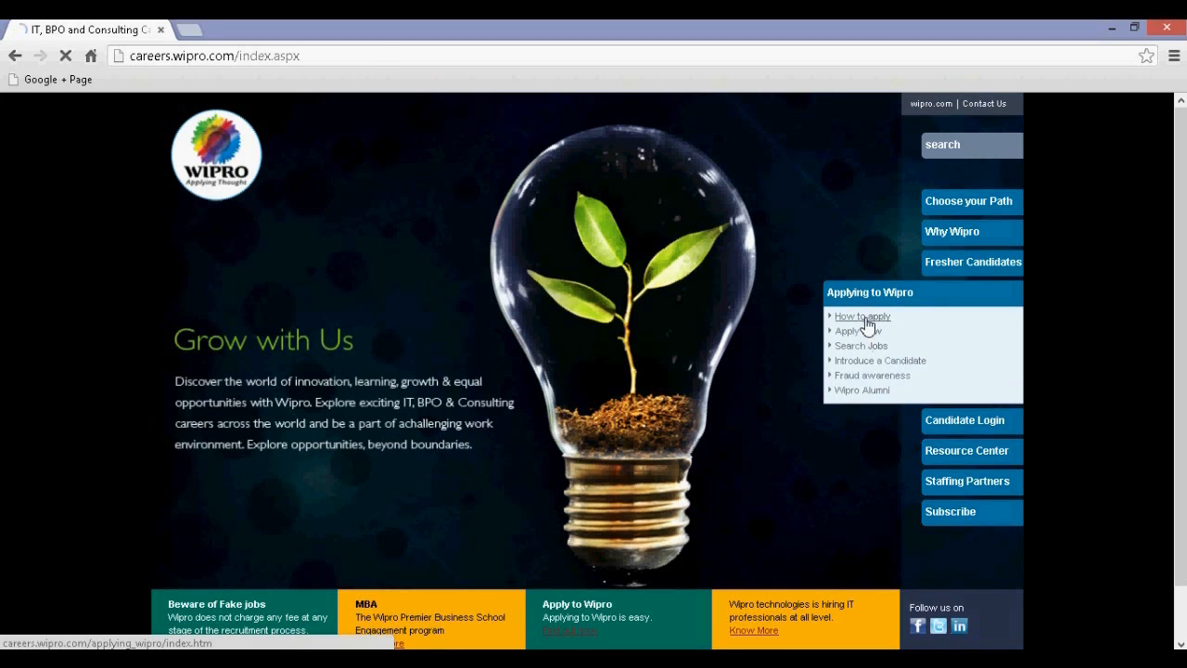
Go to the How to apply page and read the Synergy eRecruitment introductory paragraphs
{"action": "left_click", "coordinate": [861, 315]}
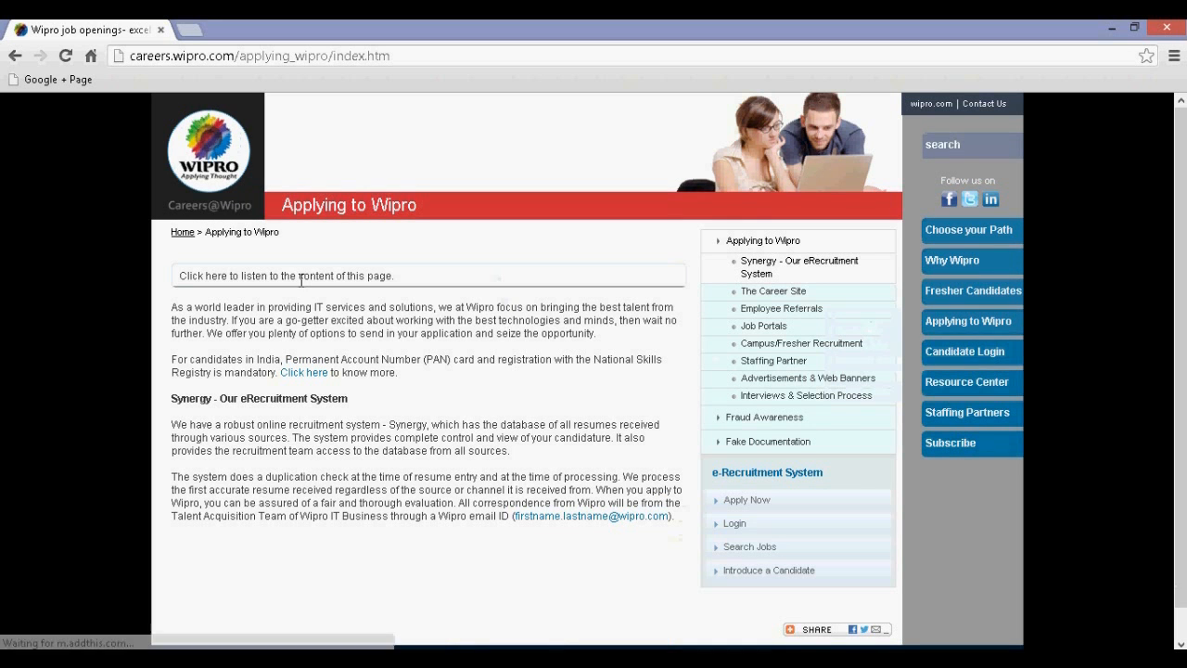
{"action": "left_click_drag", "start_coordinate": [171, 308], "coordinate": [219, 334]}
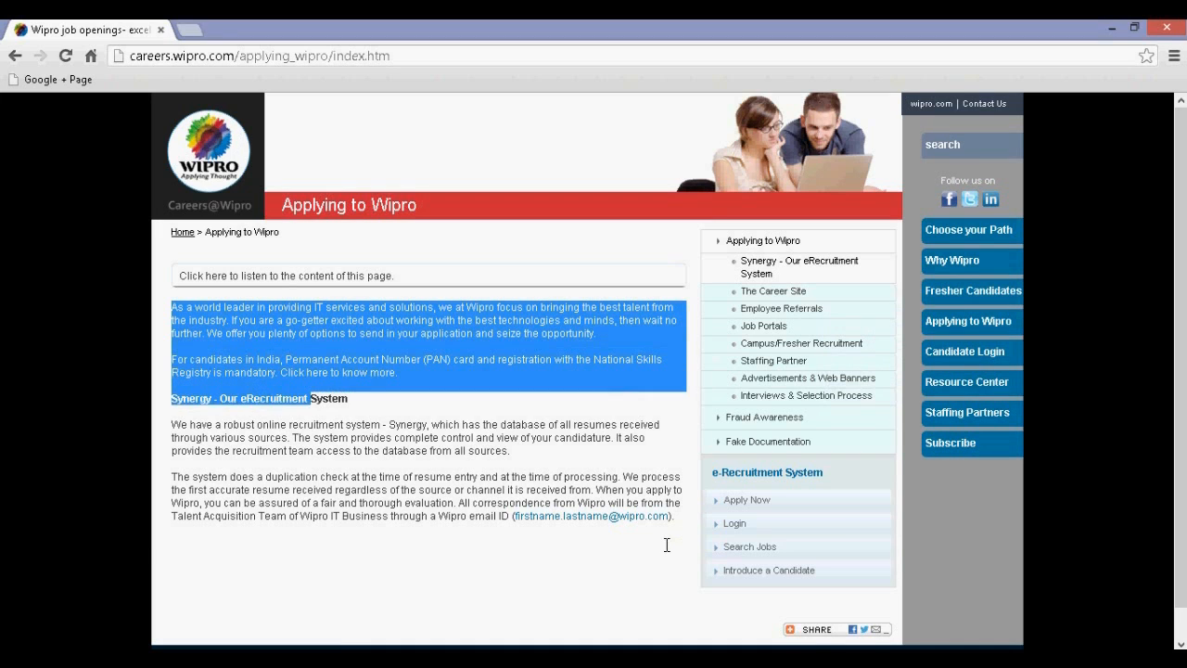
{"action": "left_click", "coordinate": [567, 568]}
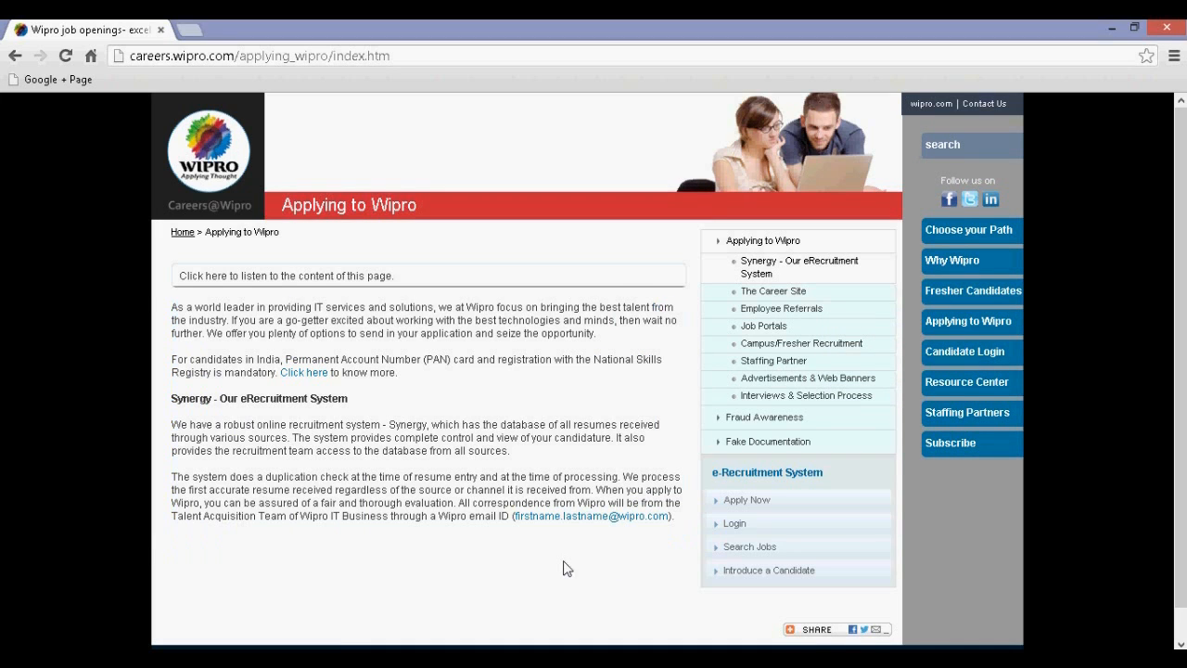
{"action": "mouse_move", "coordinate": [527, 454]}
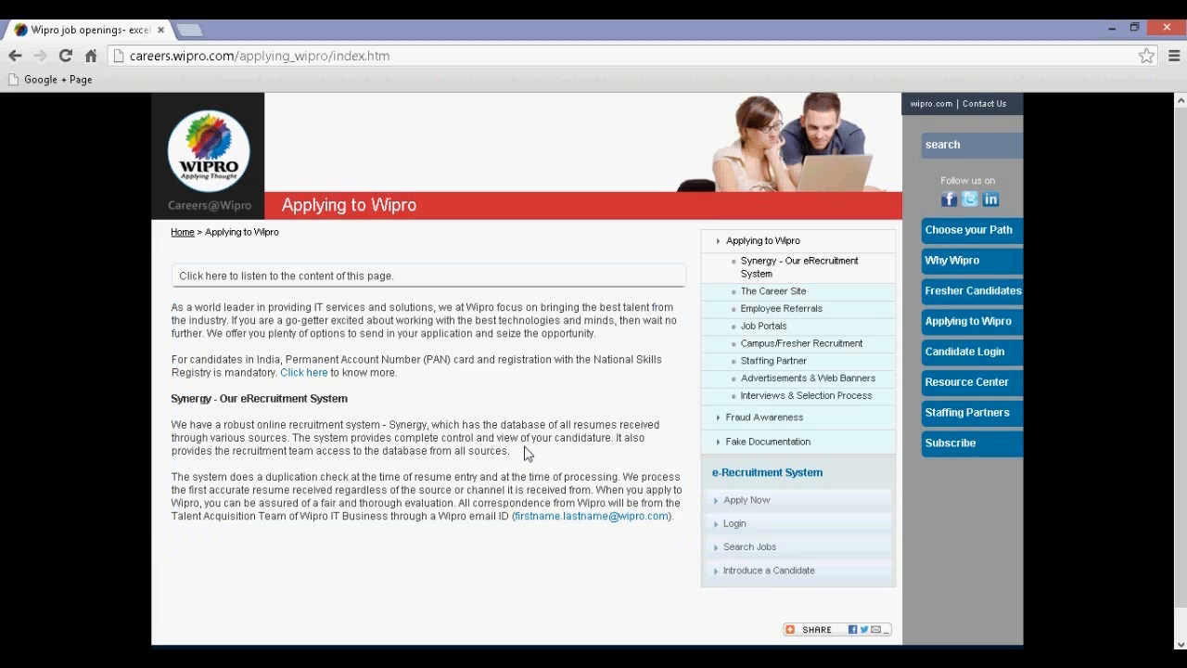
{"action": "mouse_move", "coordinate": [974, 360]}
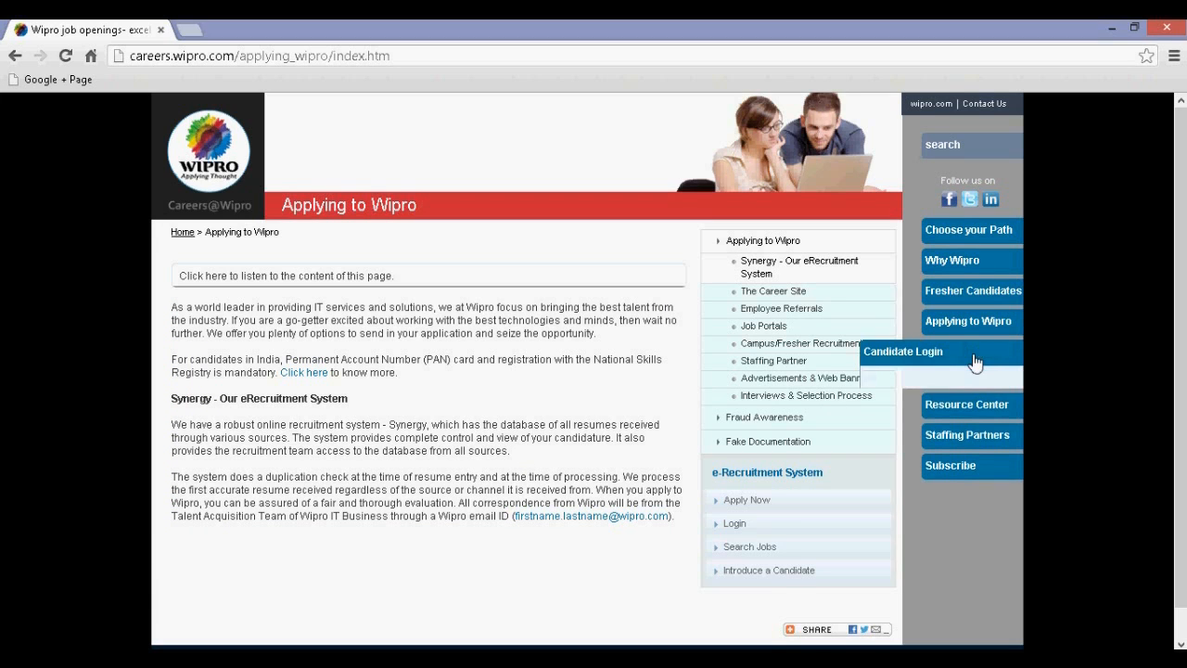
Enter Candidate Login and choose Application Maintenance - Software as the Area of Expertise
{"action": "left_click", "coordinate": [902, 351]}
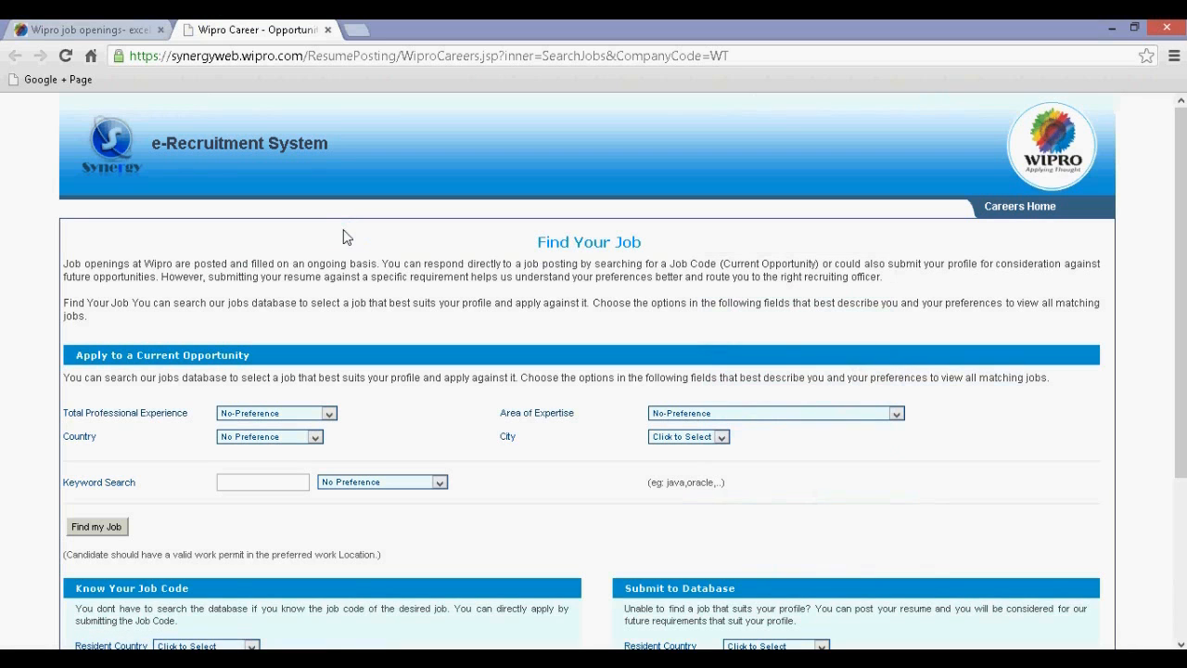
{"action": "scroll", "scroll_direction": "down", "scroll_amount": 3}
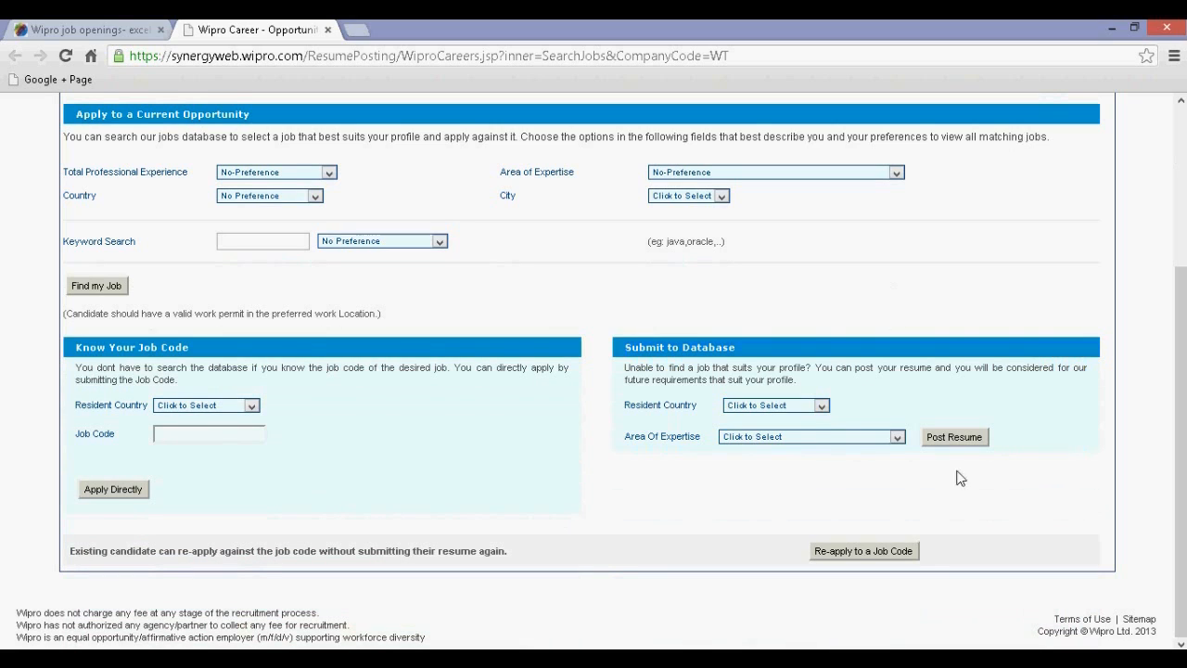
{"action": "left_click", "coordinate": [776, 404]}
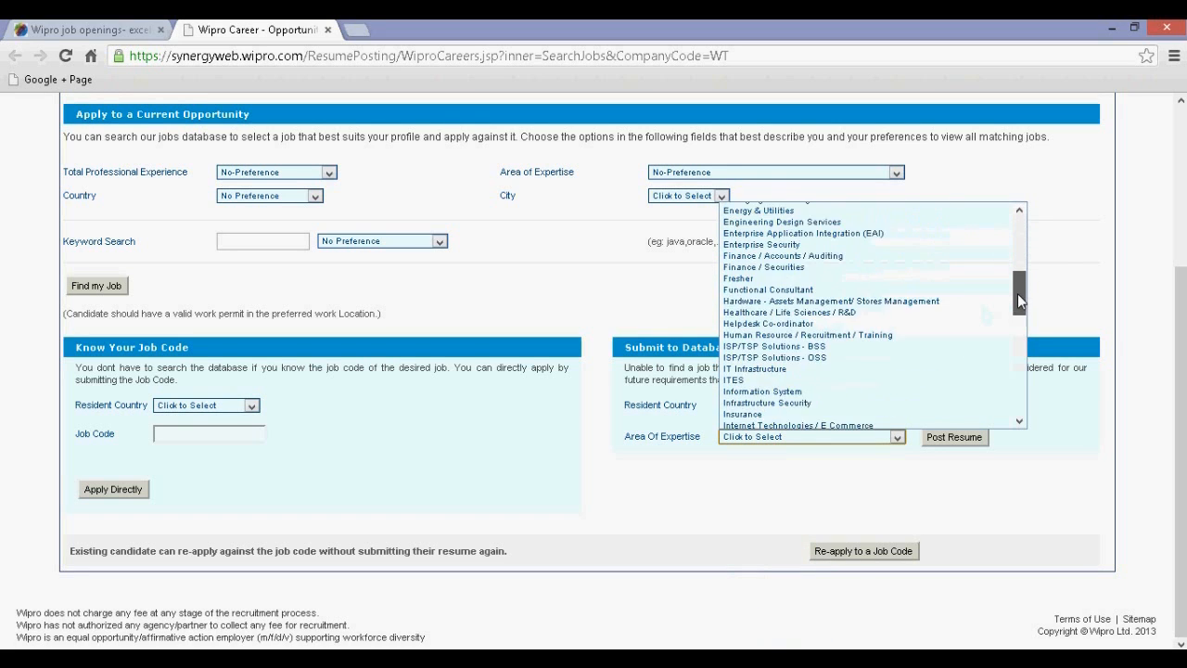
{"action": "scroll", "scroll_direction": "down", "scroll_amount": 3}
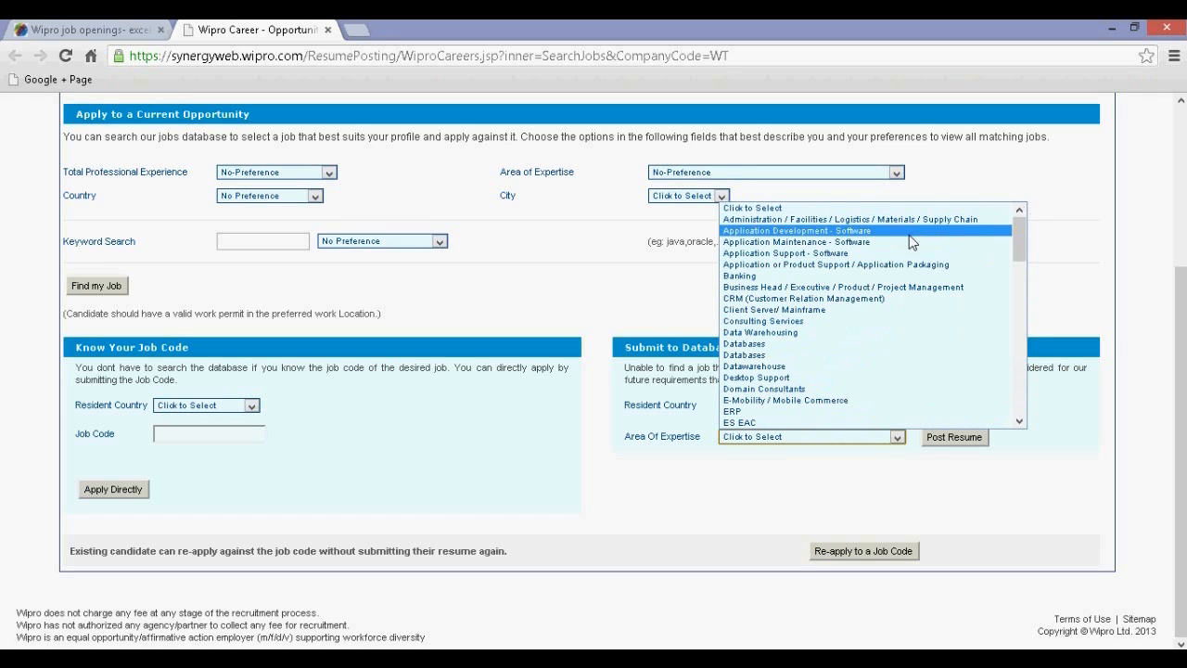
{"action": "left_click", "coordinate": [796, 241]}
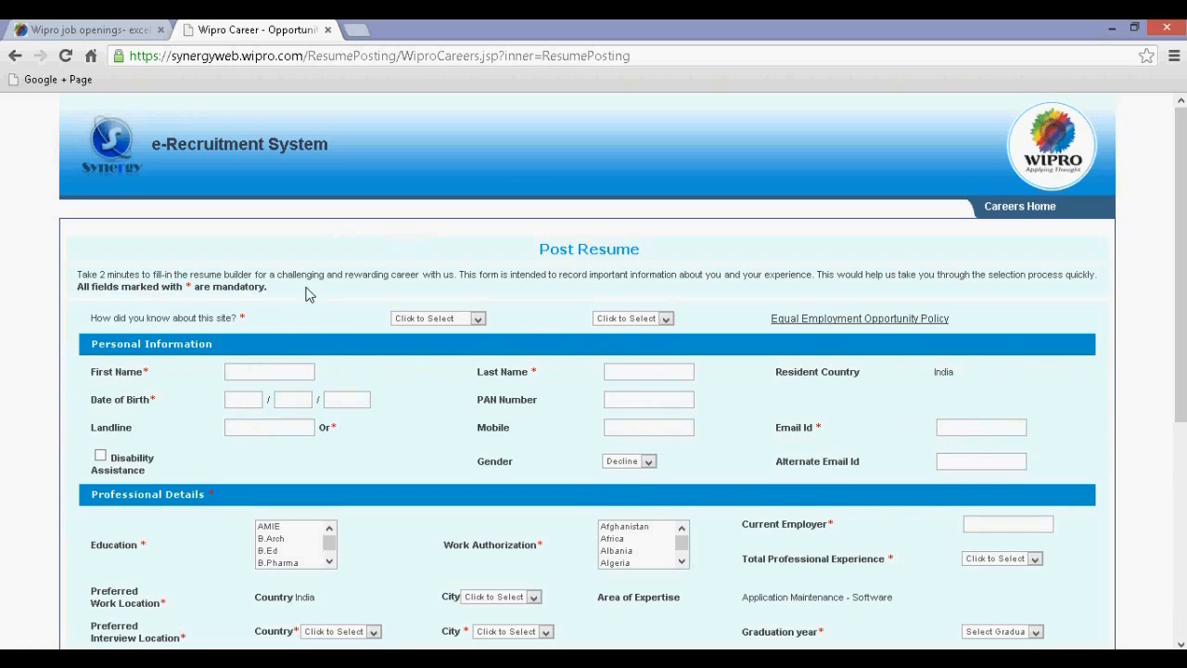
{"action": "scroll", "scroll_direction": "down", "scroll_amount": 3}
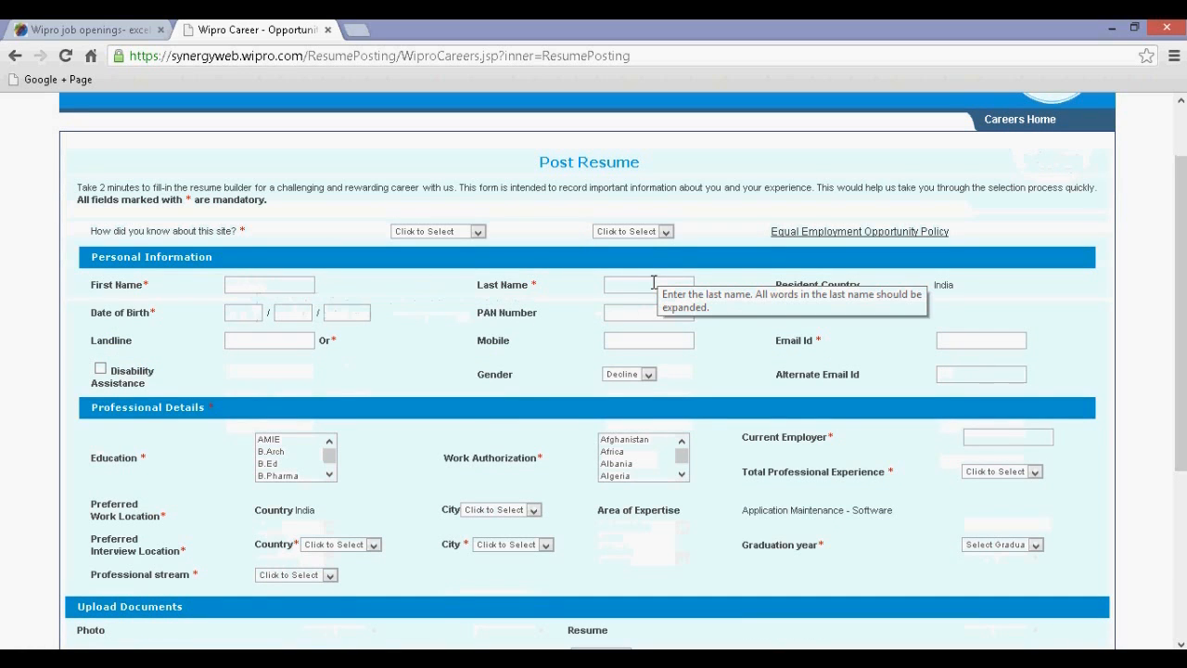
{"action": "mouse_move", "coordinate": [243, 311]}
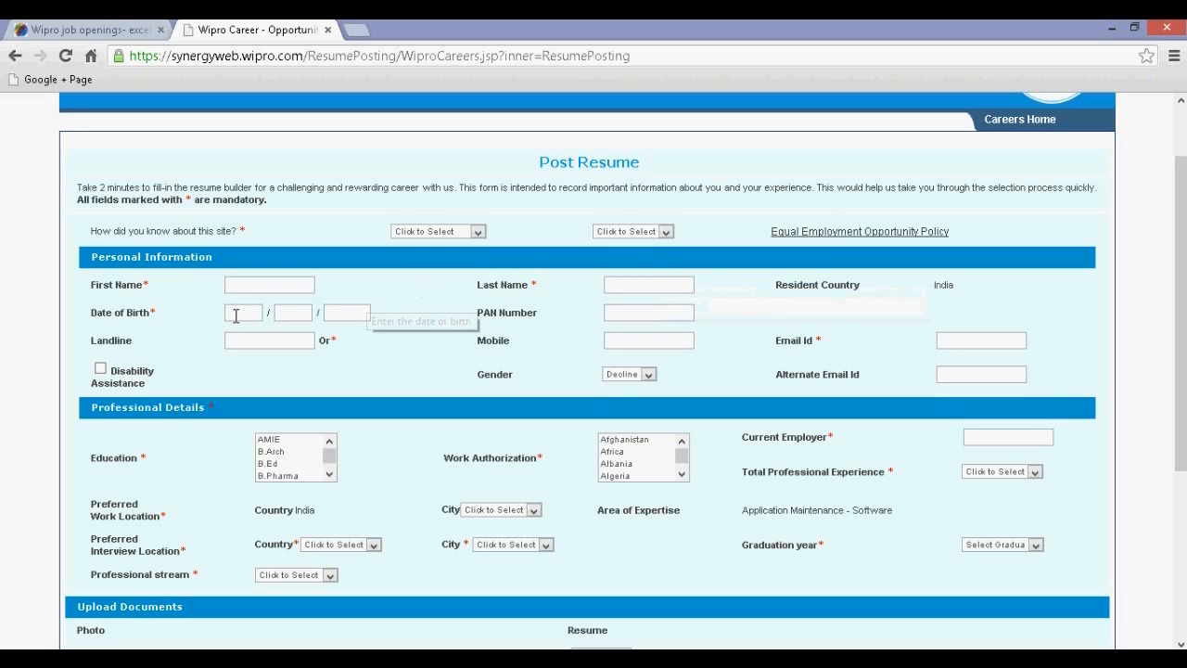
{"action": "mouse_move", "coordinate": [444, 389]}
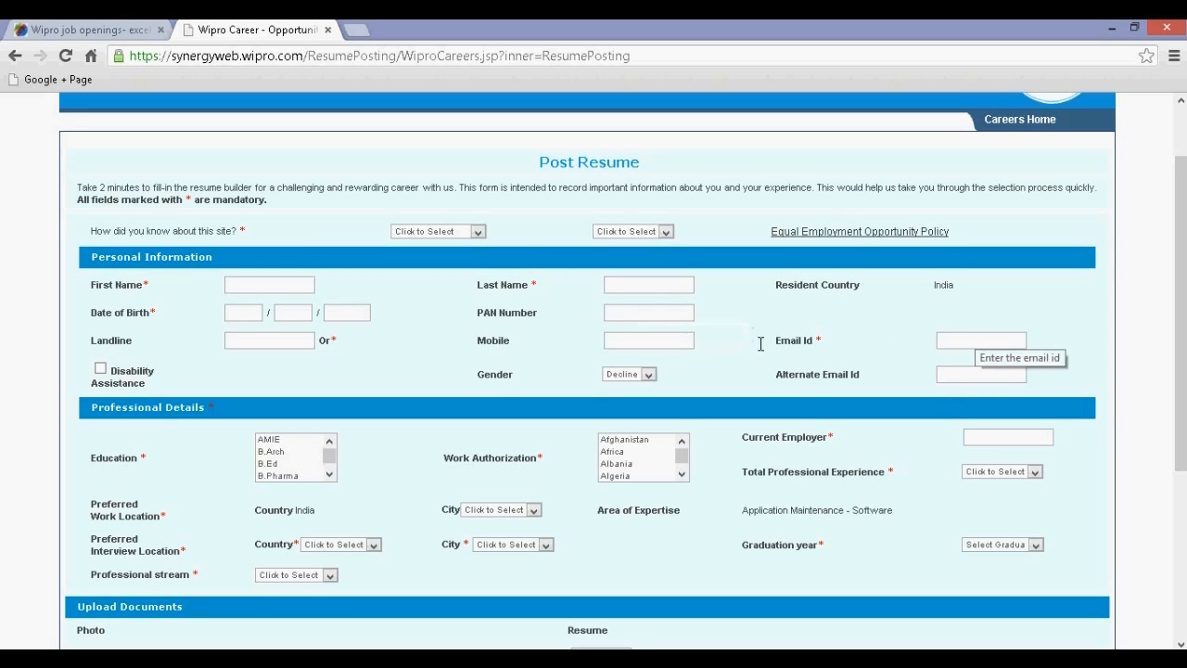
{"action": "left_click", "coordinate": [649, 375]}
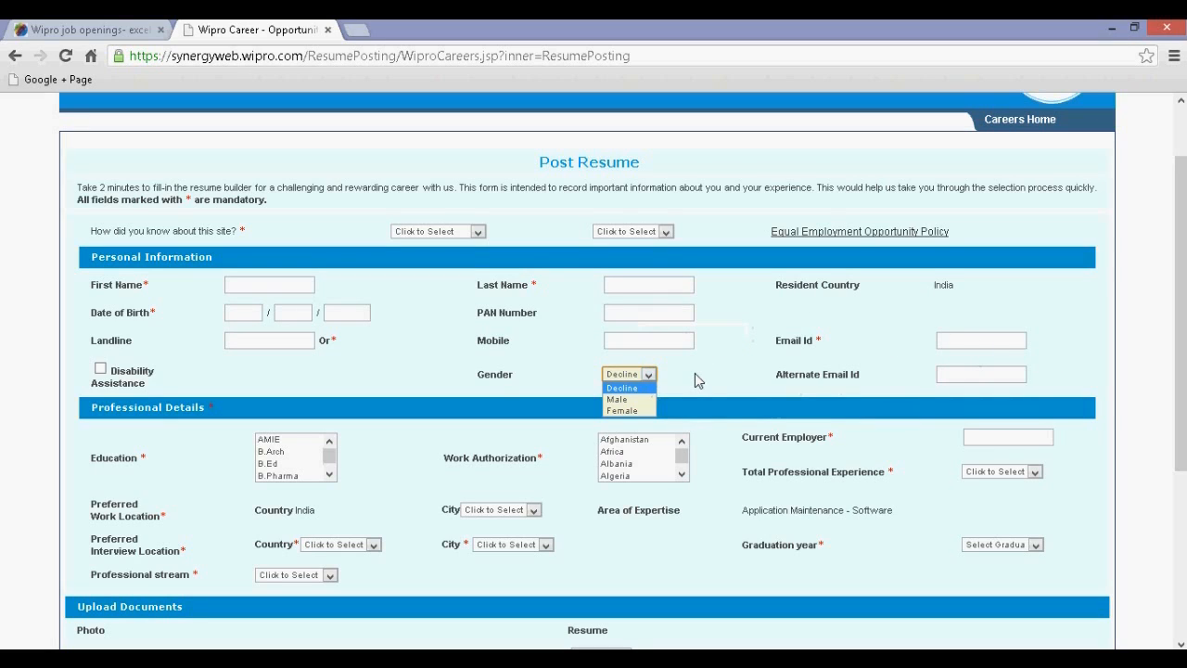
{"action": "left_click", "coordinate": [627, 375]}
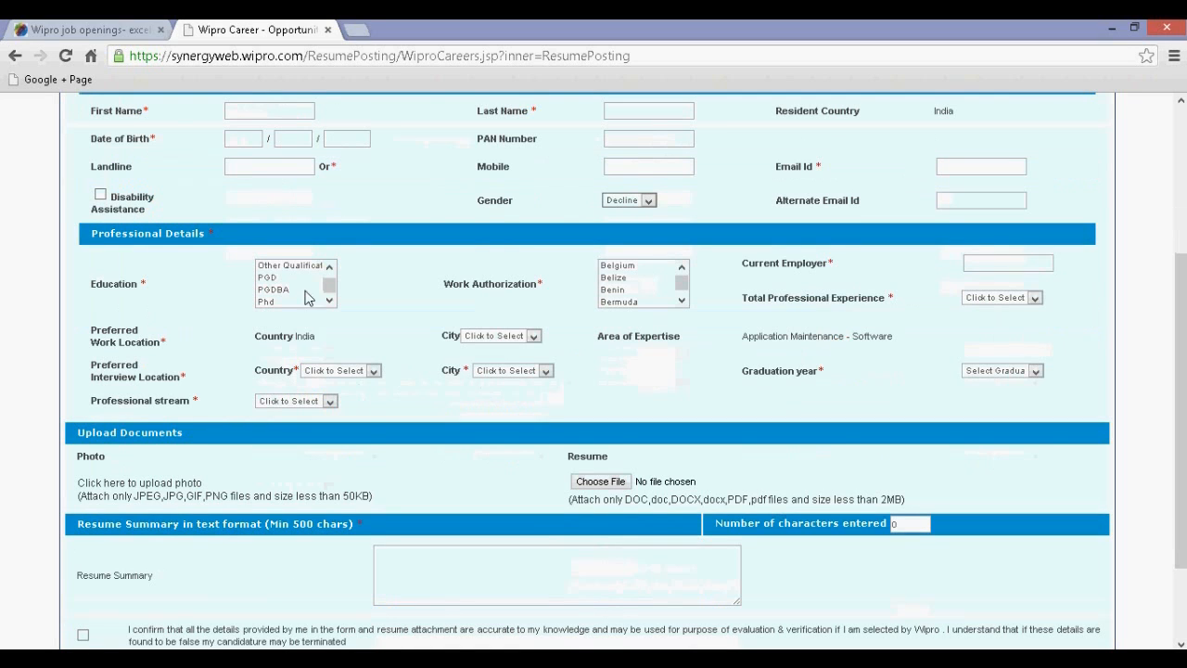
{"action": "scroll", "scroll_direction": "up", "scroll_amount": 3}
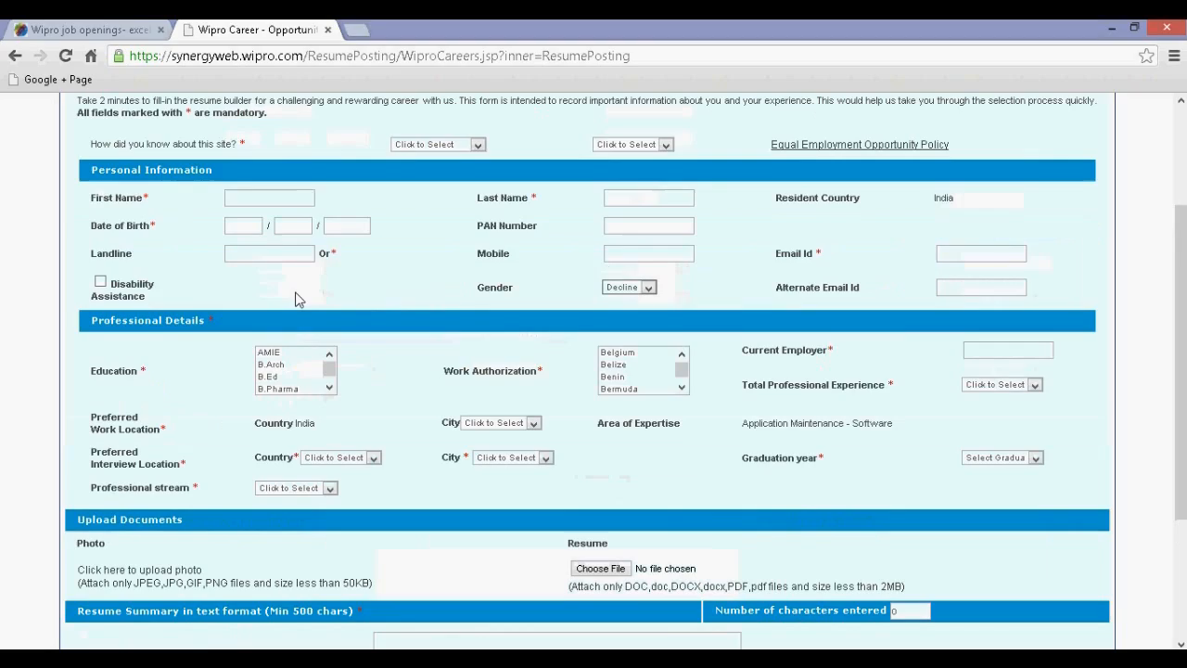
{"action": "mouse_move", "coordinate": [725, 419]}
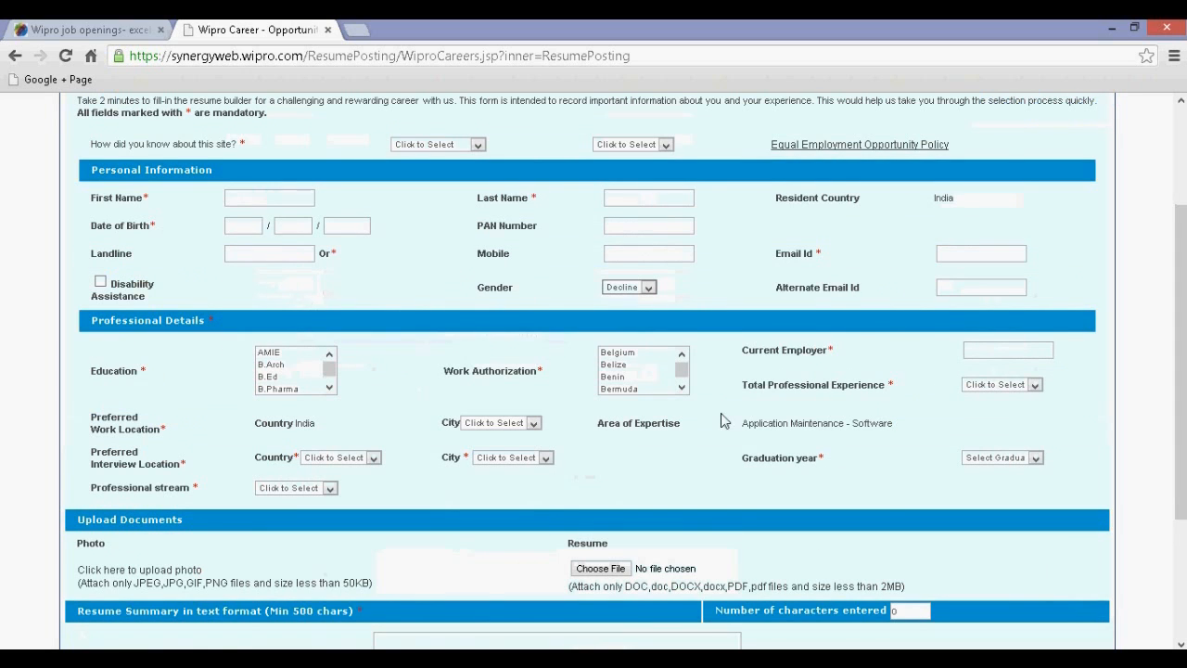
{"action": "scroll", "scroll_direction": "down", "scroll_amount": 3}
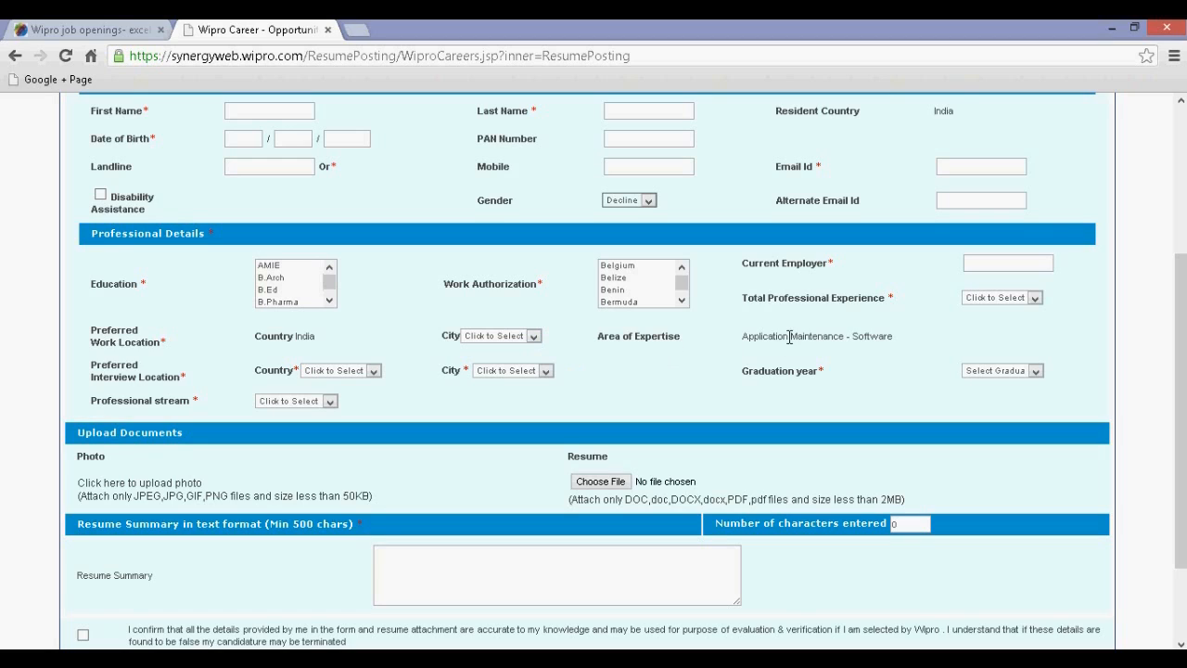
{"action": "mouse_move", "coordinate": [969, 384]}
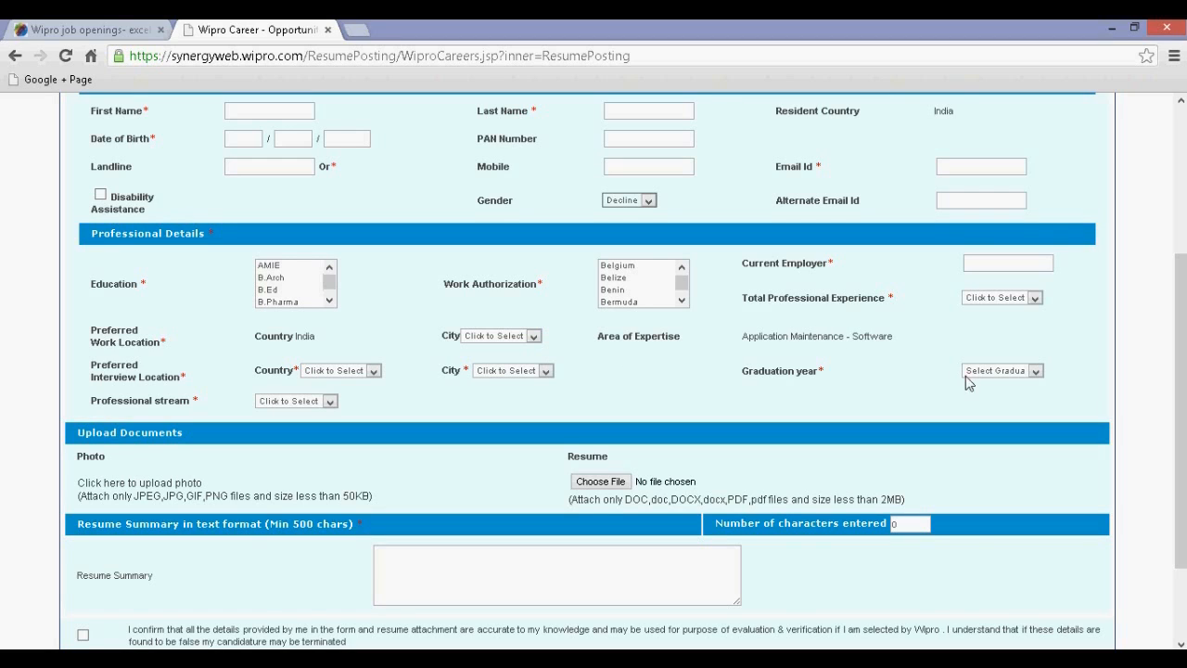
{"action": "left_click", "coordinate": [1002, 371]}
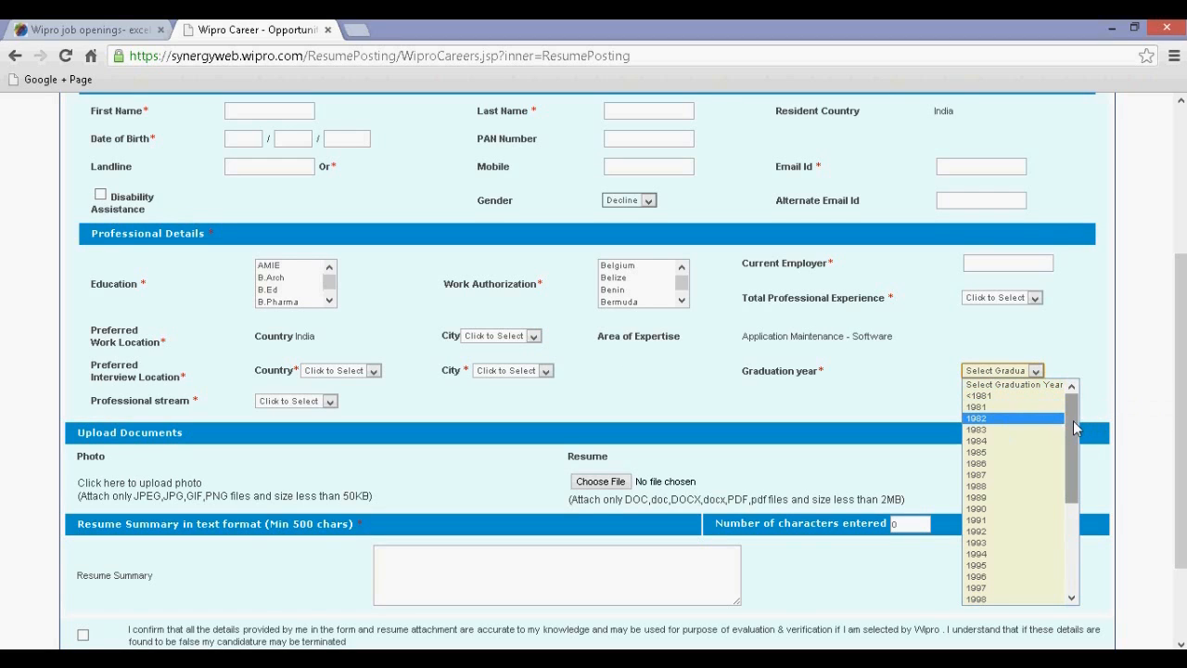
{"action": "scroll", "scroll_direction": "down", "scroll_amount": 3}
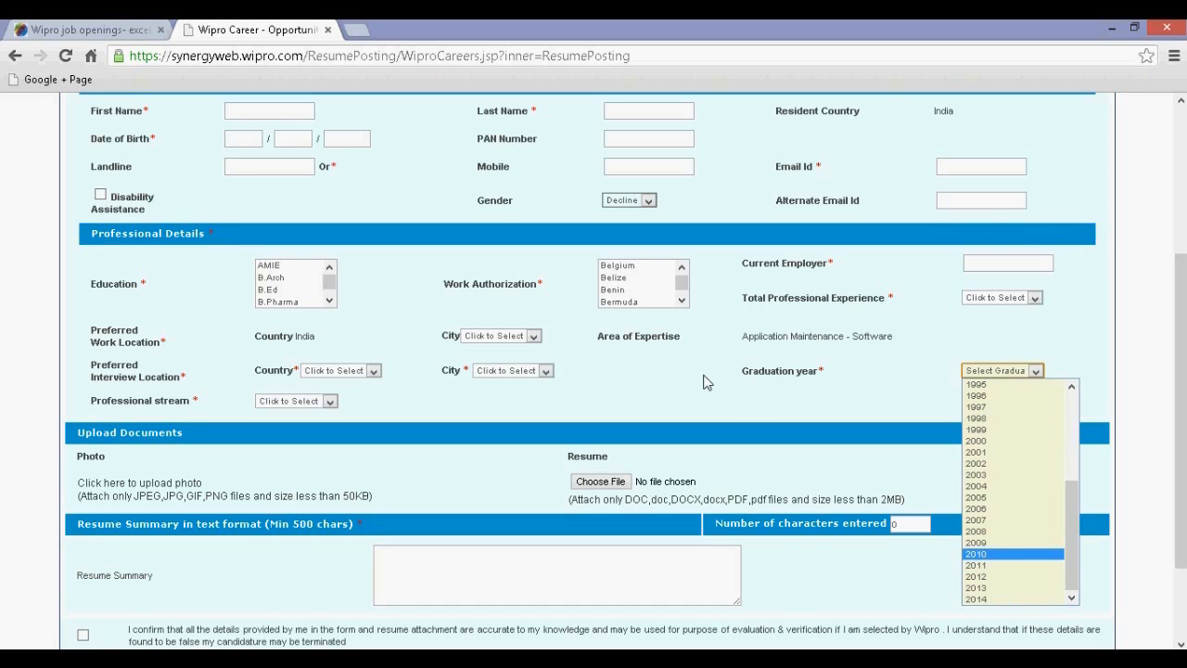
{"action": "left_click", "coordinate": [1035, 371]}
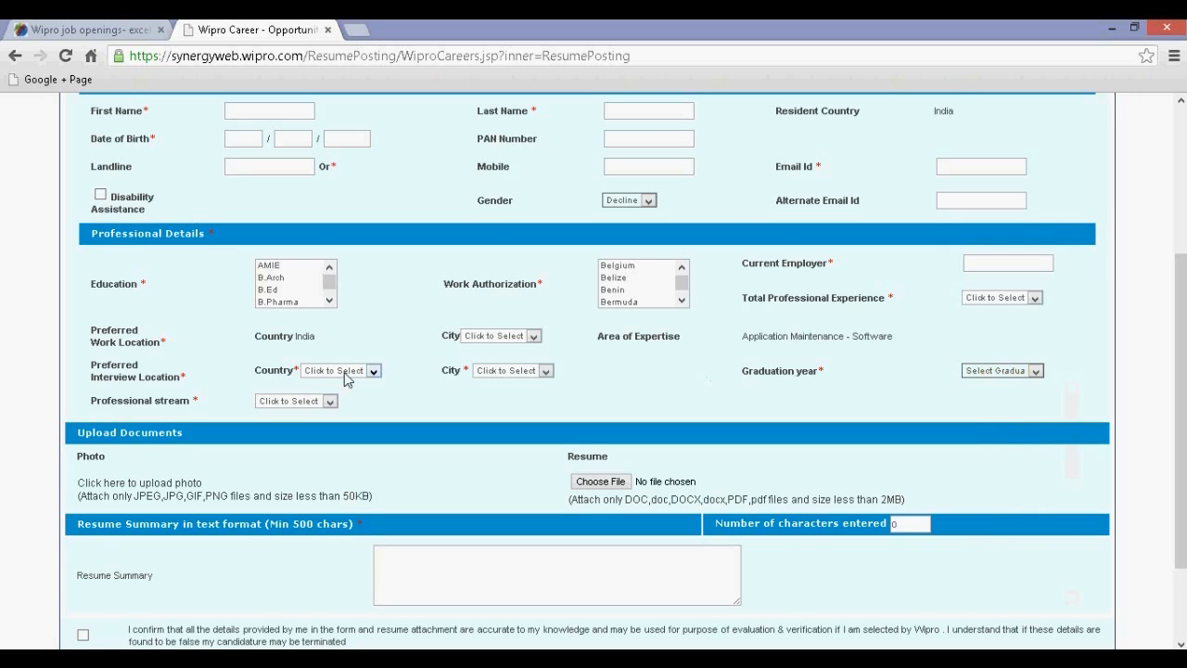
{"action": "left_click", "coordinate": [371, 371]}
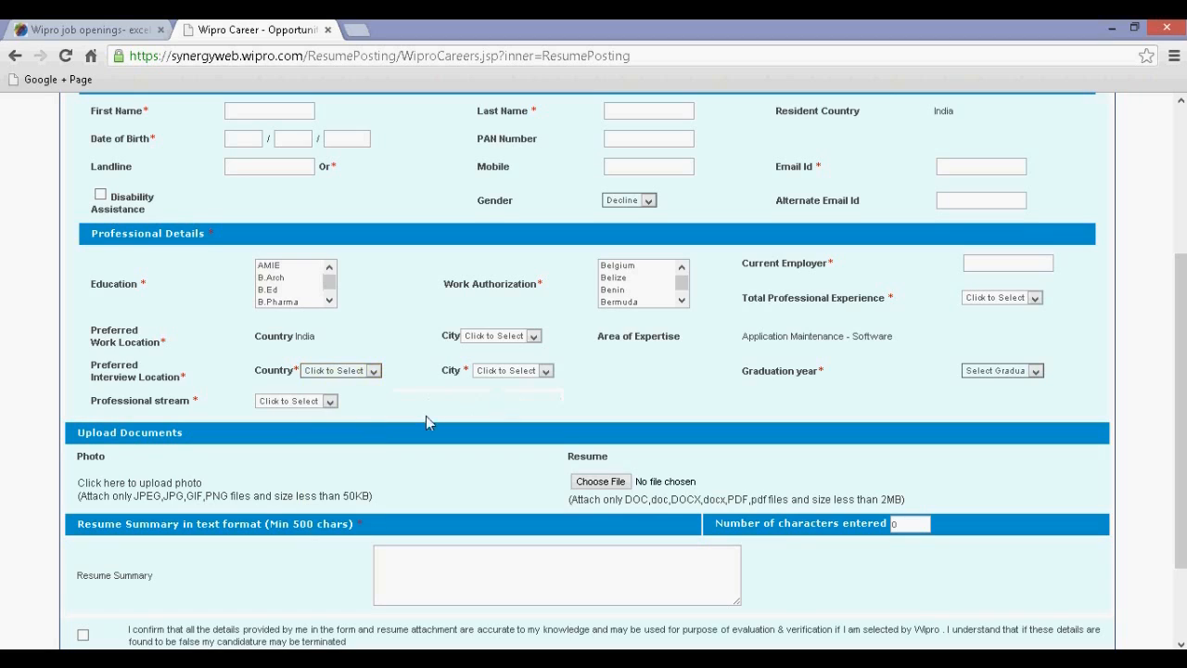
{"action": "left_click", "coordinate": [295, 400]}
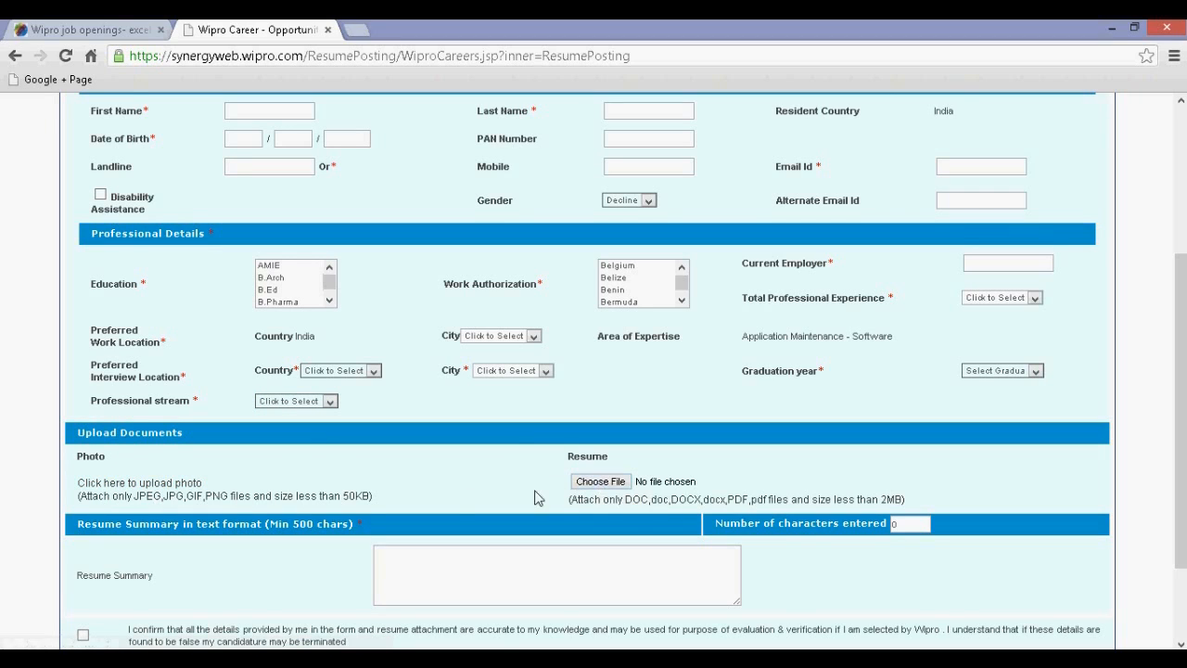
{"action": "scroll", "scroll_direction": "down", "scroll_amount": 3}
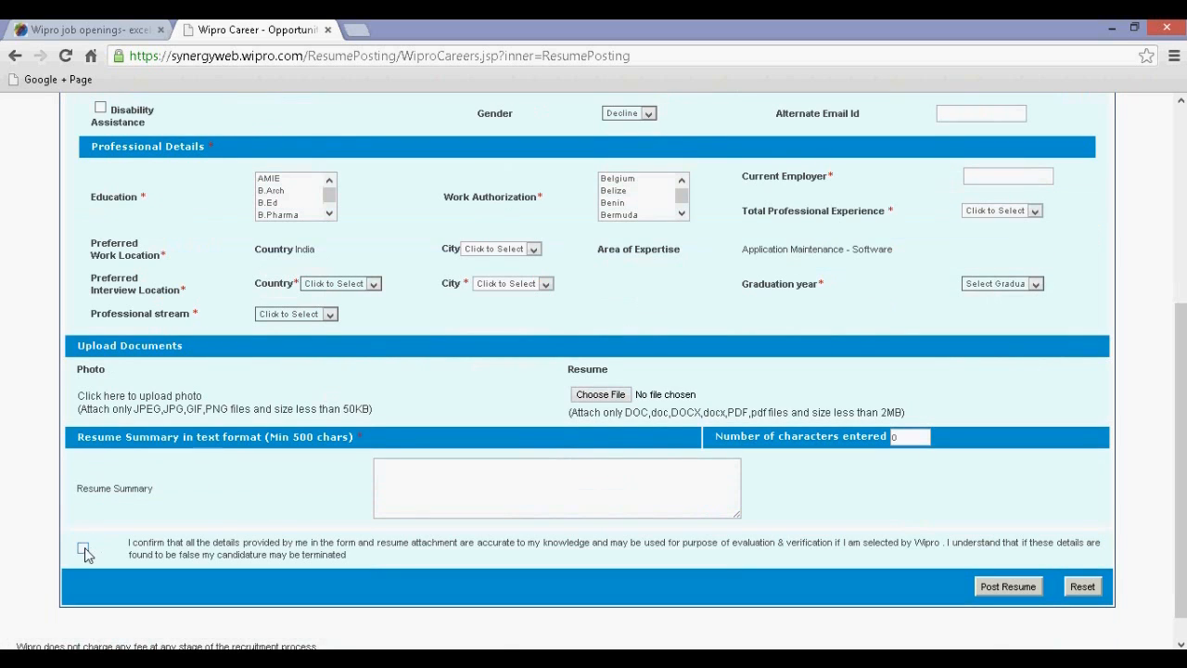